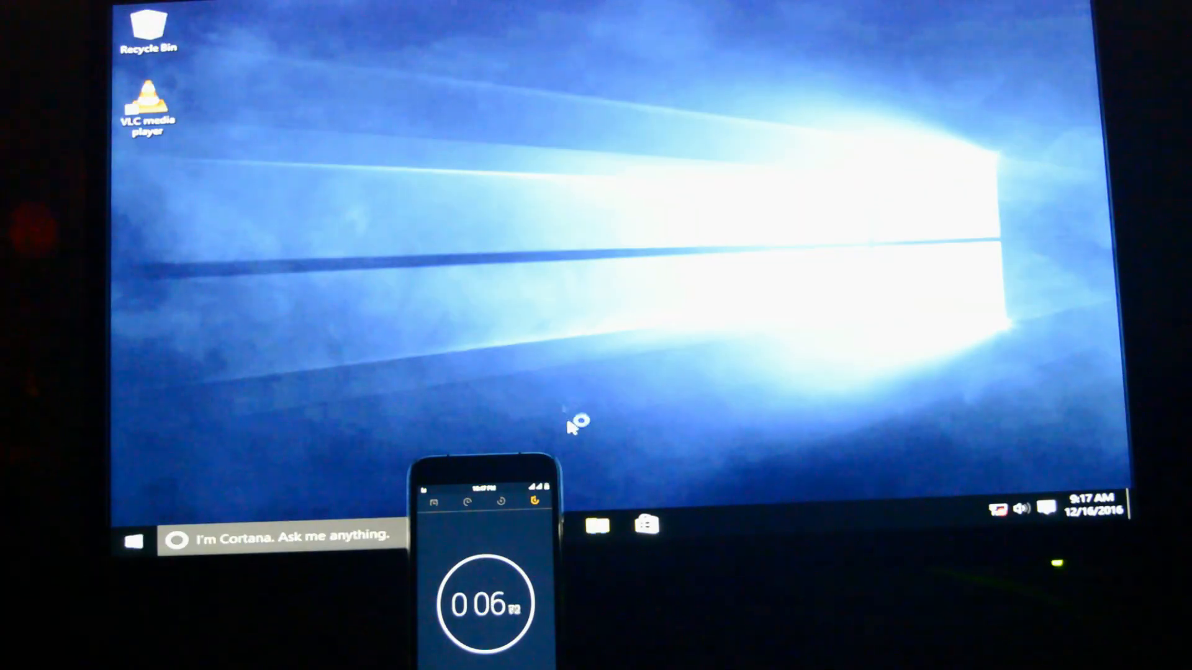
Step: Launch File Explorer from the taskbar, landing on Quick access
{"action": "left_click", "coordinate": [599, 525]}
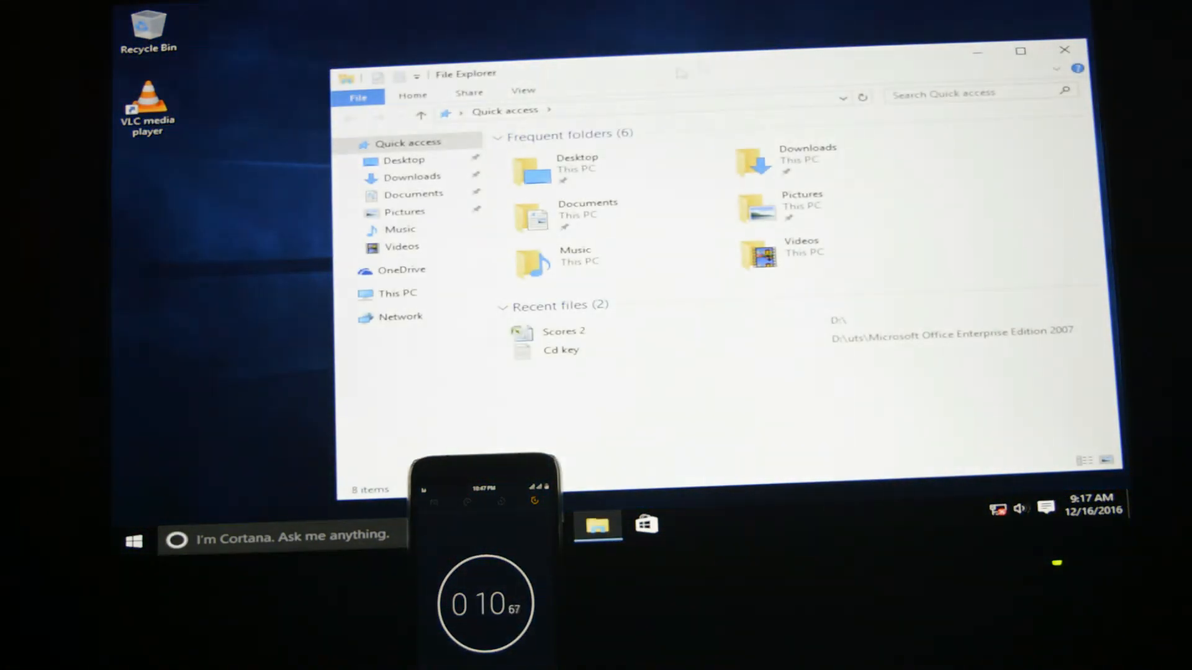
Step: Arrange RAMDISK (F:) and New Volume (E:) side by side and check the three MP4s total 2.59 GB
{"action": "left_click", "coordinate": [1063, 50]}
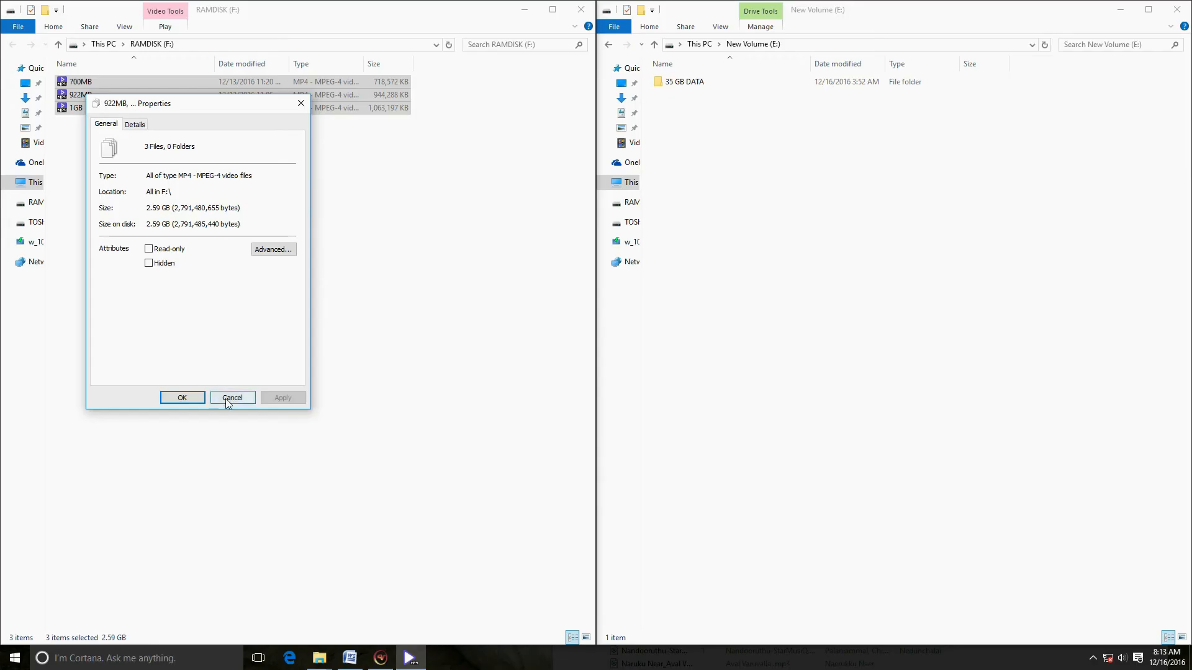
Step: Dismiss Properties, then cut the three MP4s from RAMDISK and paste them into New Volume (E:)
{"action": "left_click", "coordinate": [232, 397]}
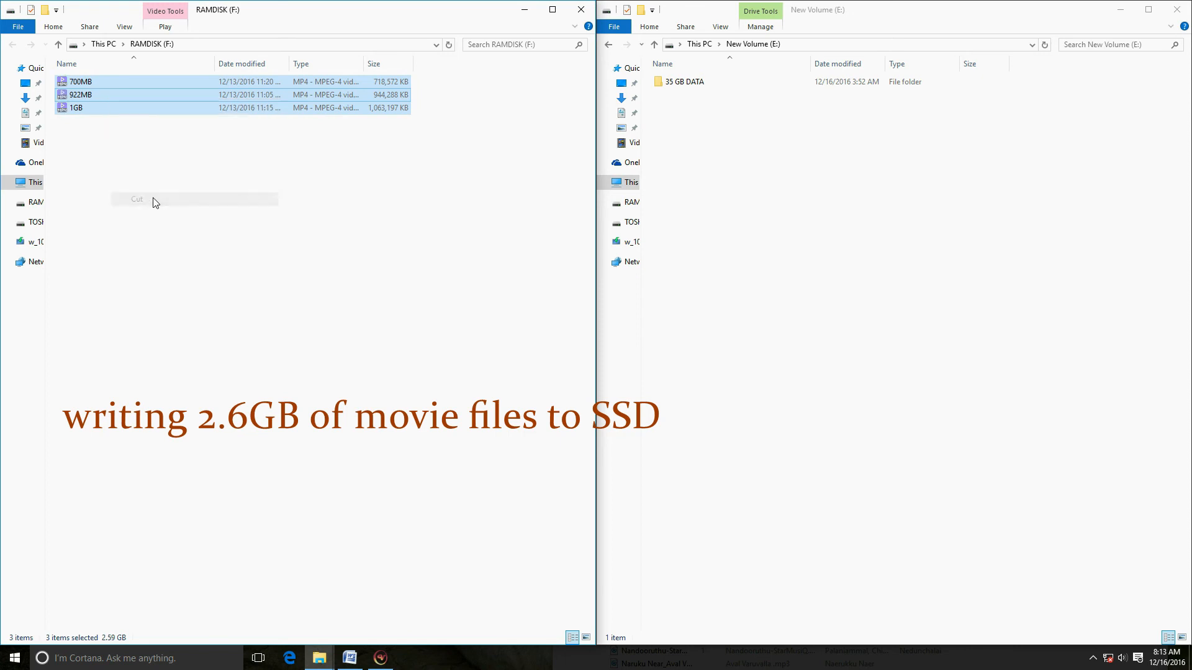
{"action": "right_click", "coordinate": [806, 150]}
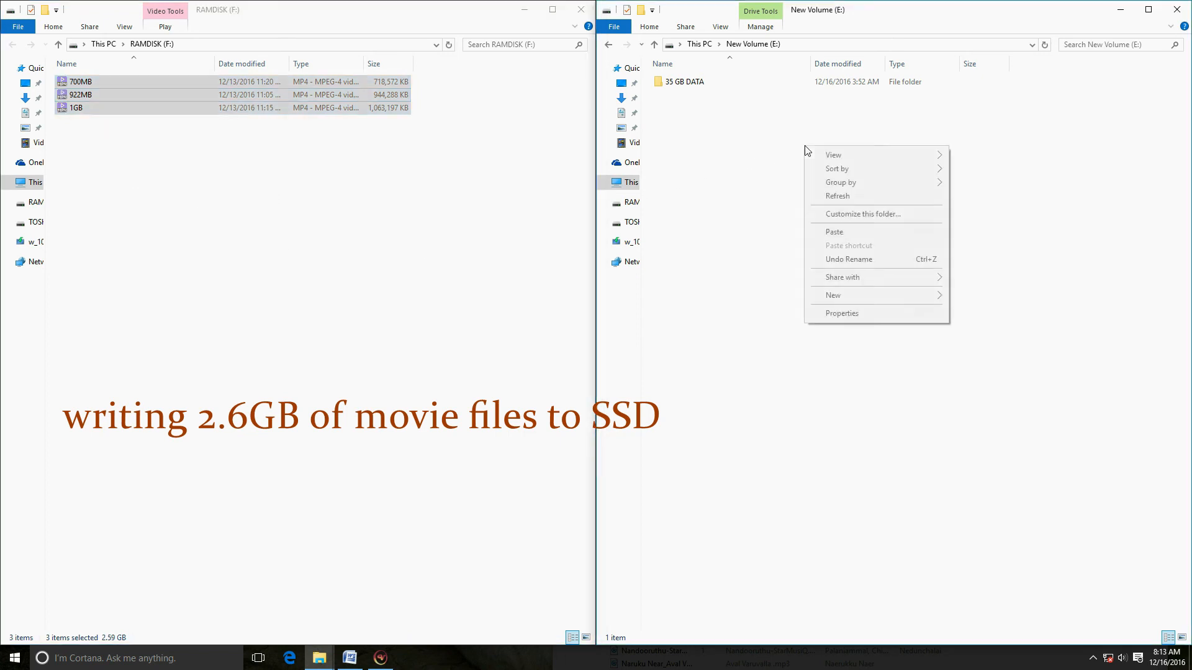
{"action": "left_click", "coordinate": [841, 312]}
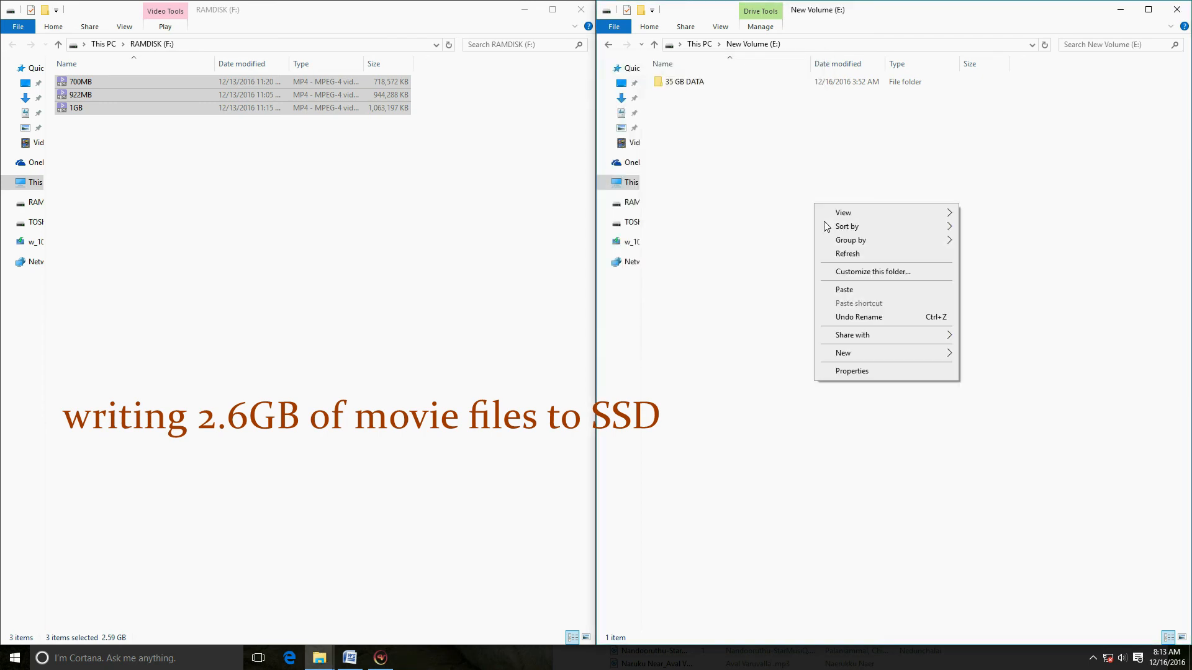
{"action": "left_click", "coordinate": [844, 290]}
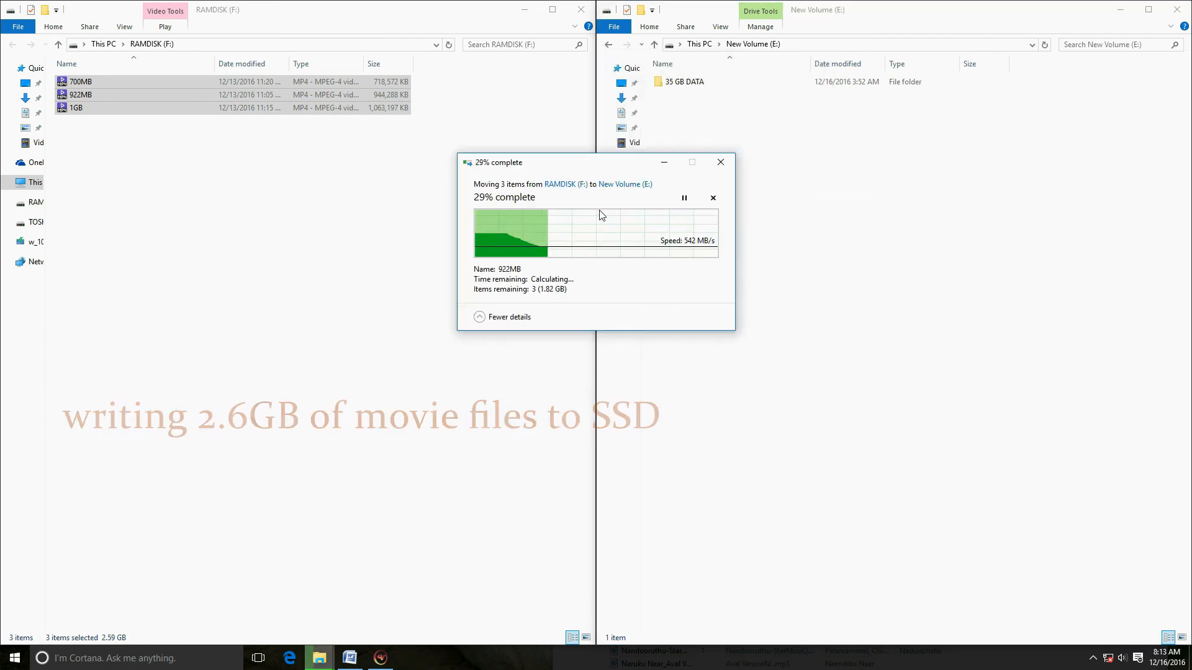